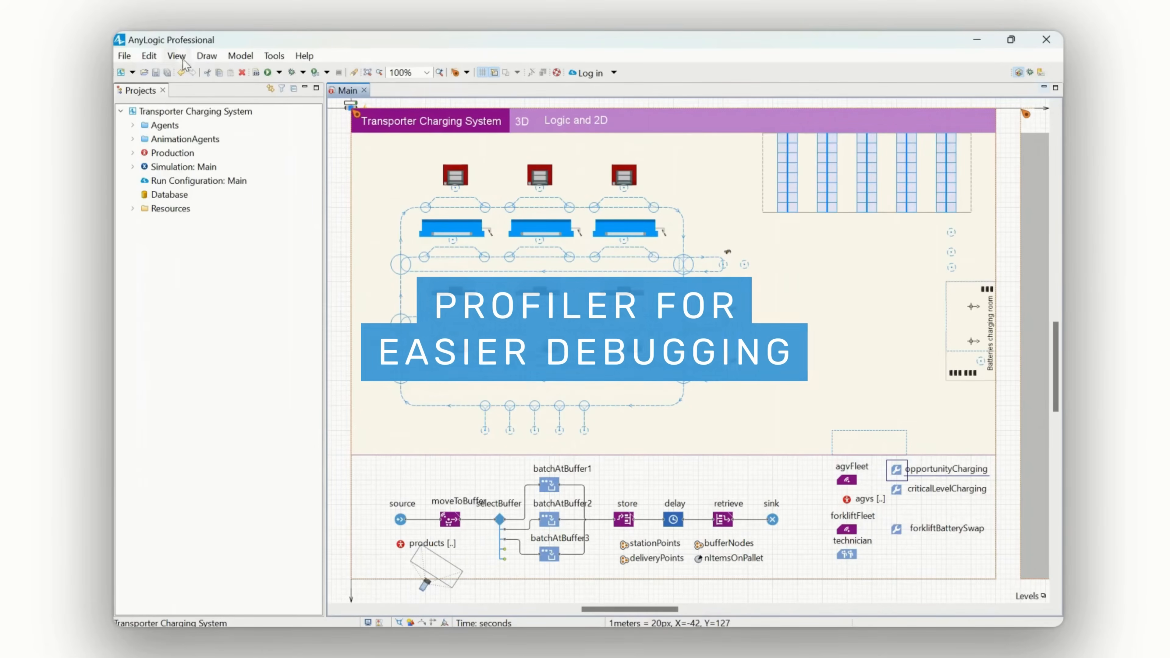
Show the Profile view's method list and start the model run for profiling.
click(176, 55)
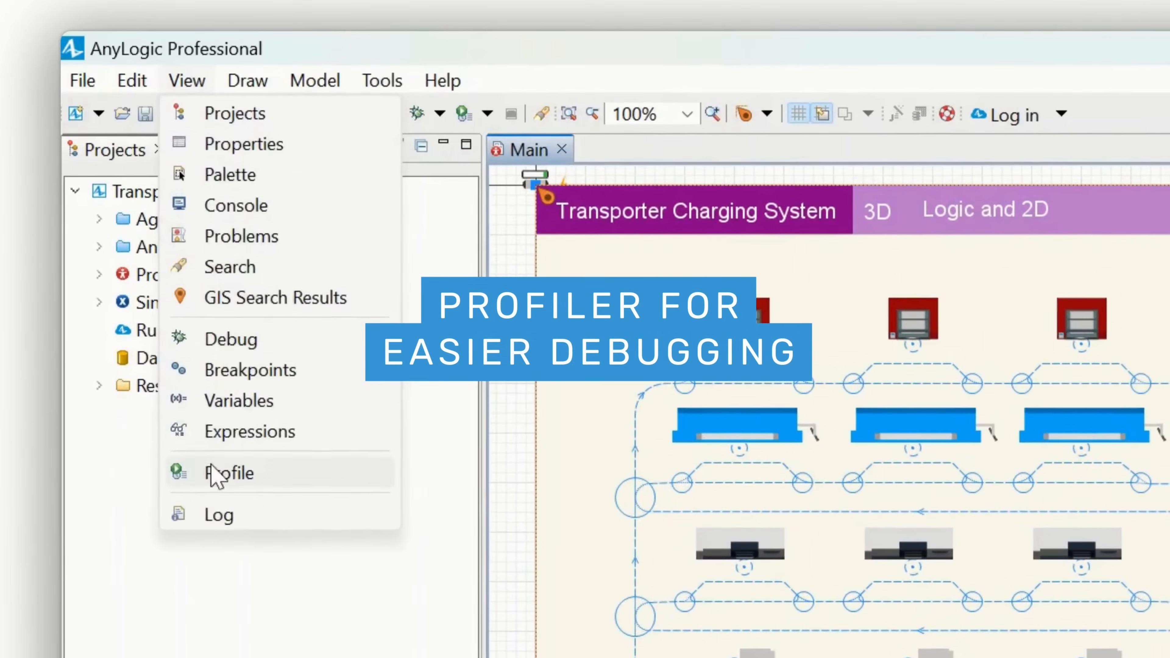
click(232, 473)
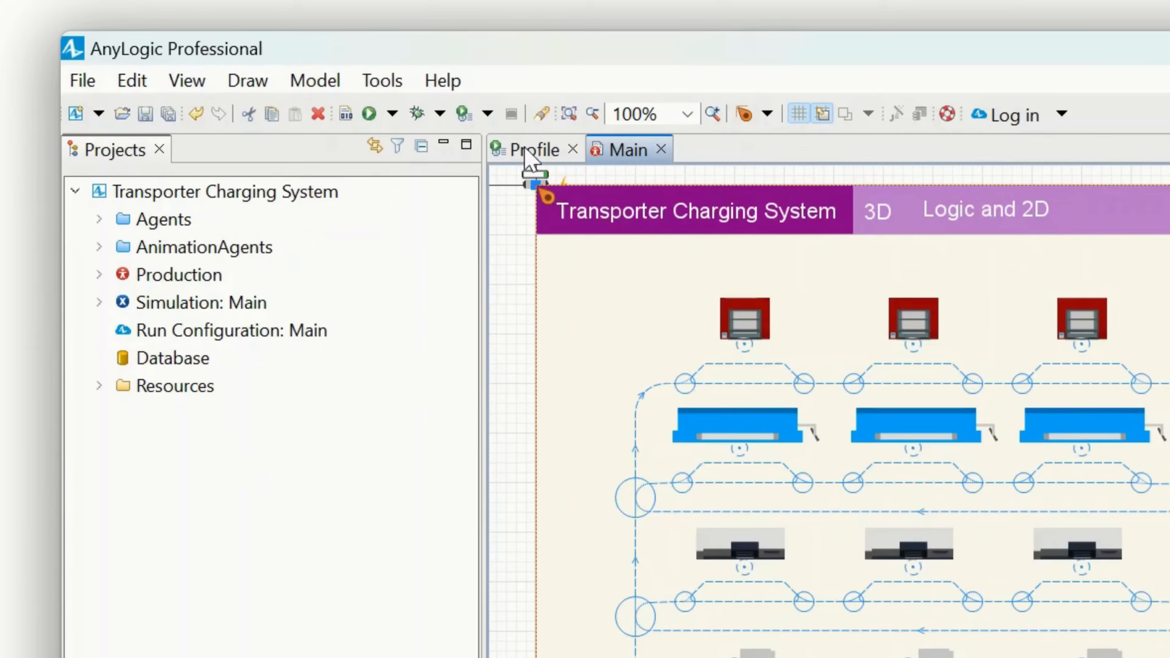
click(532, 149)
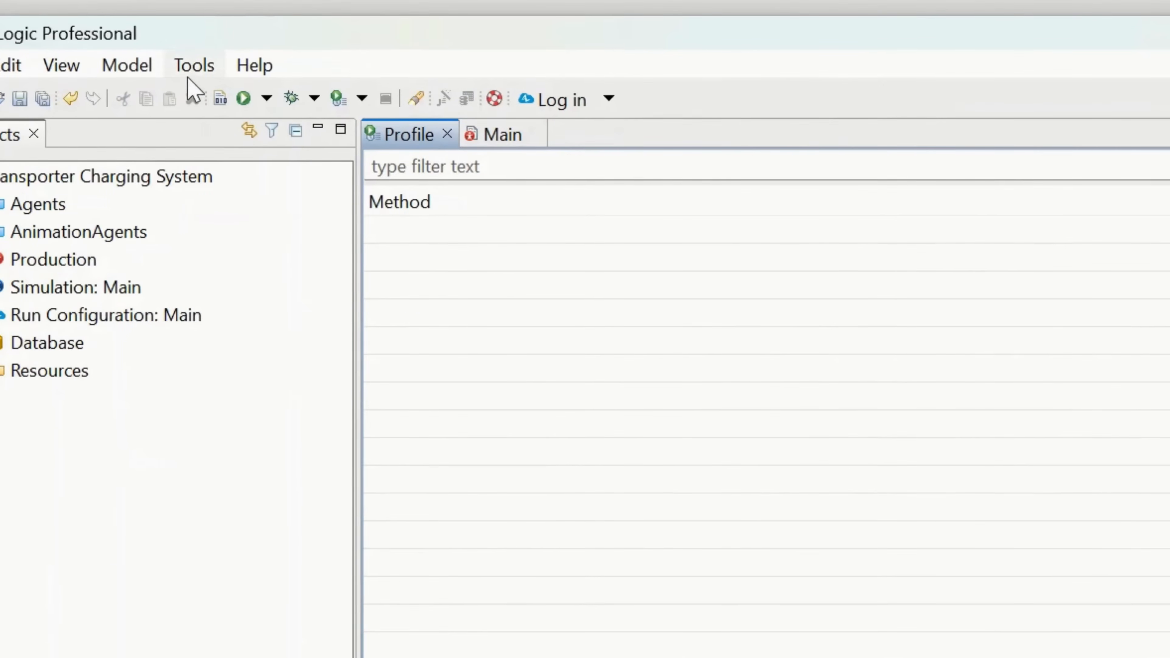
click(126, 65)
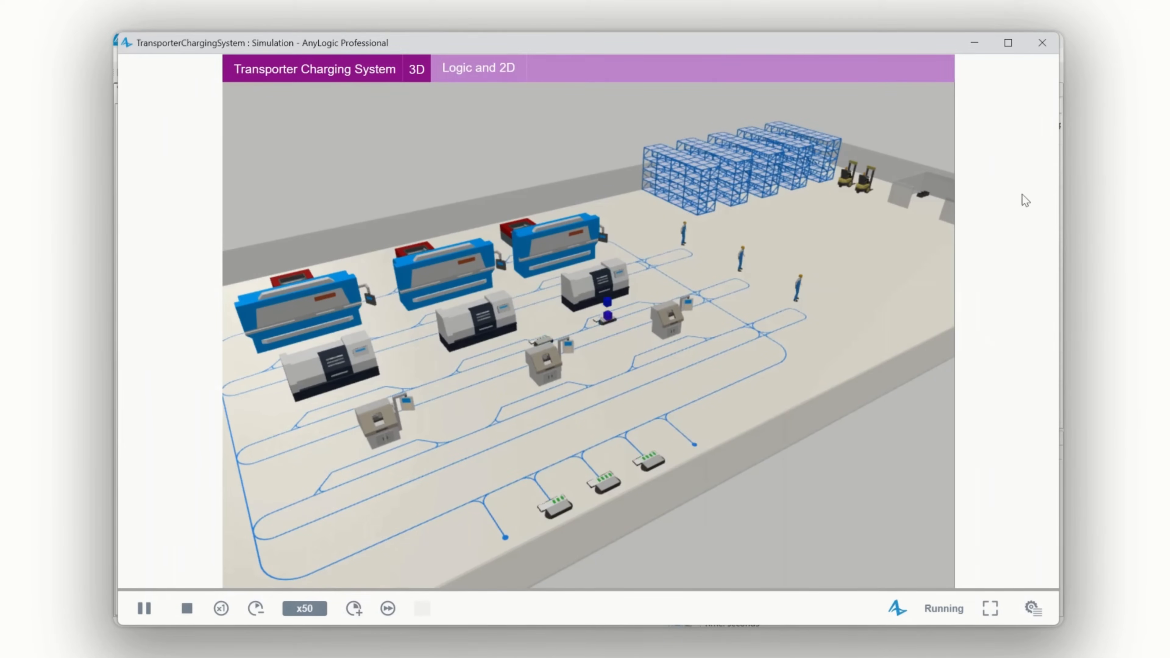
Stop the run and inspect the Simulation.createRoot entry in the profiler.
click(1042, 43)
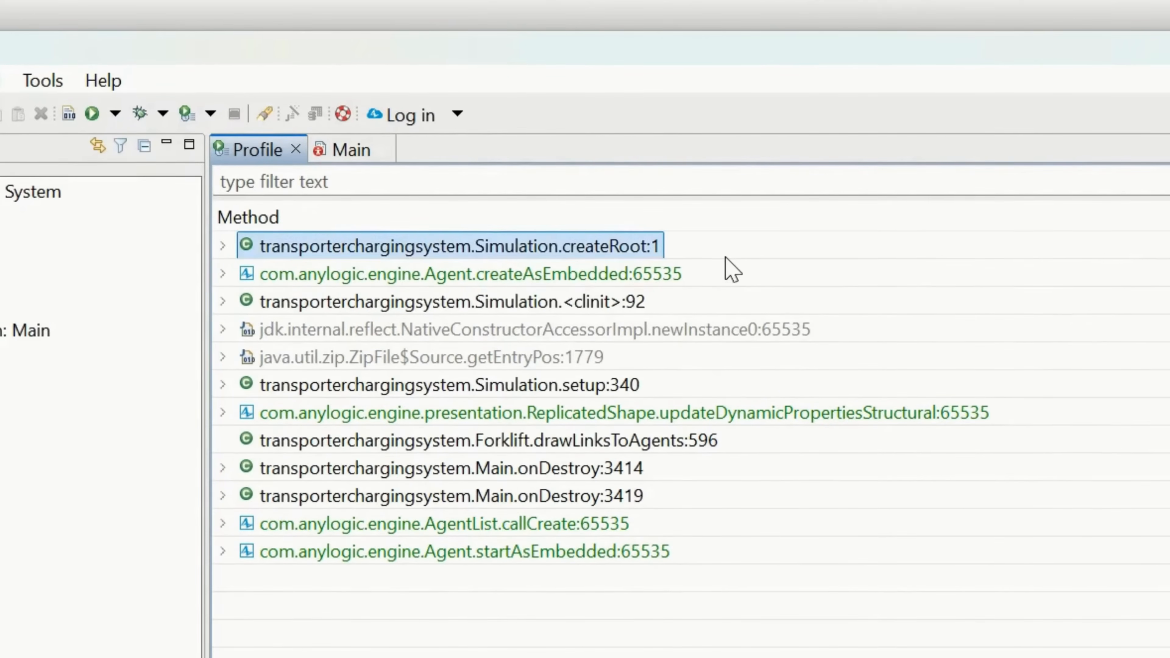
click(442, 495)
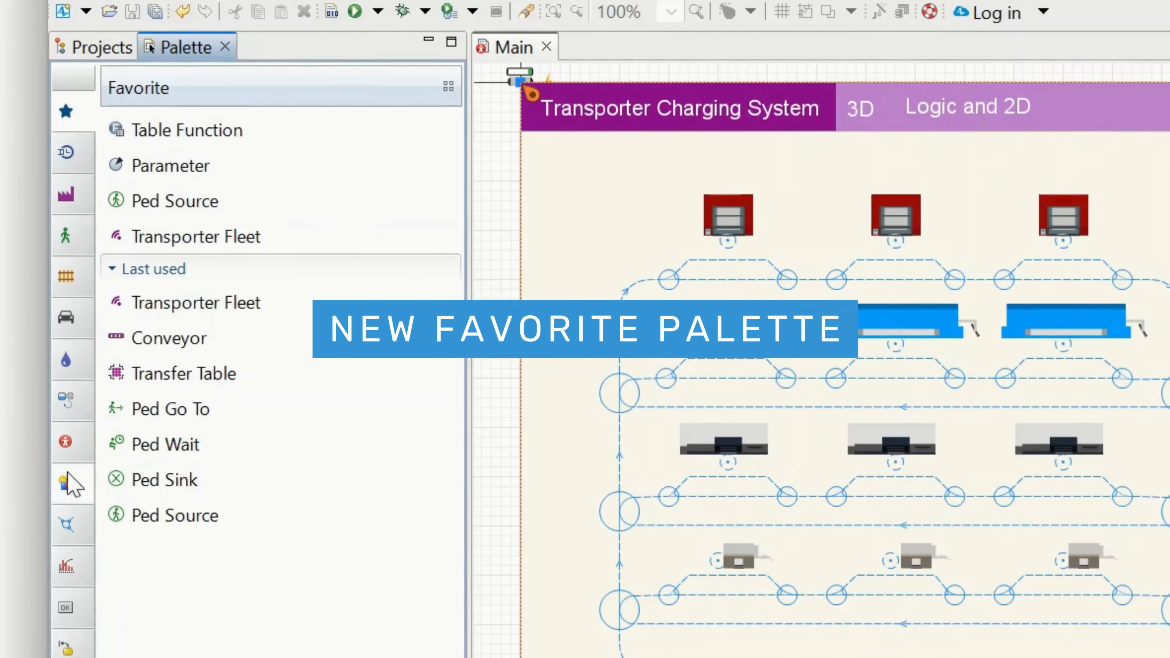
Browse the Agent element group and return to the Favorite elements.
right_click(145, 361)
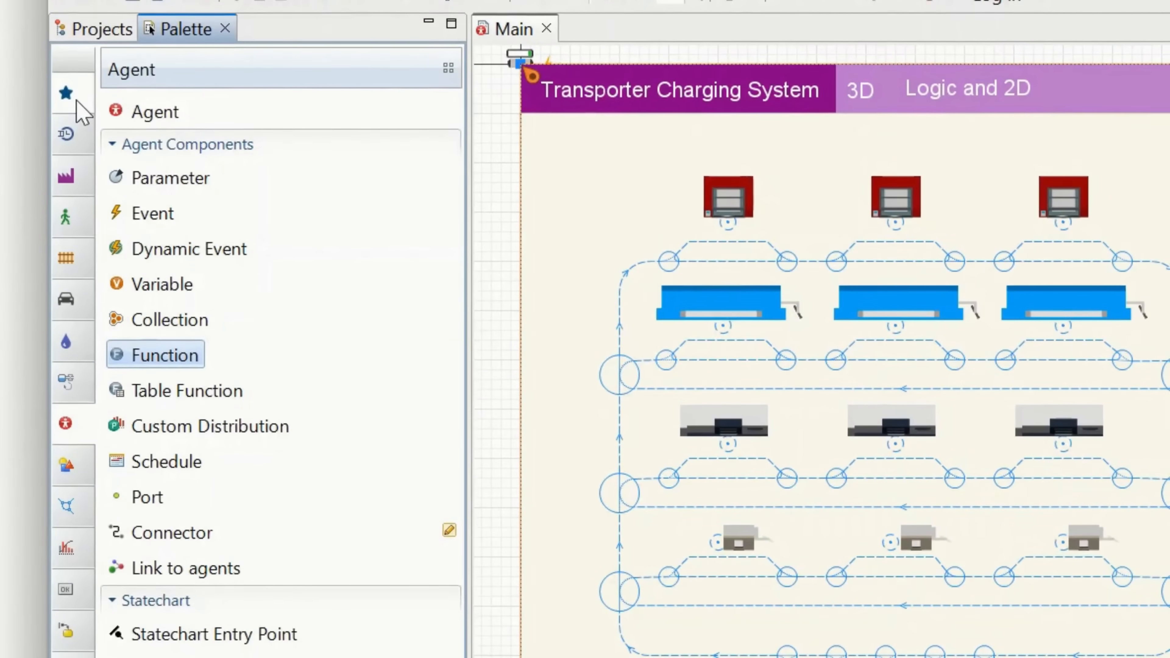
click(65, 93)
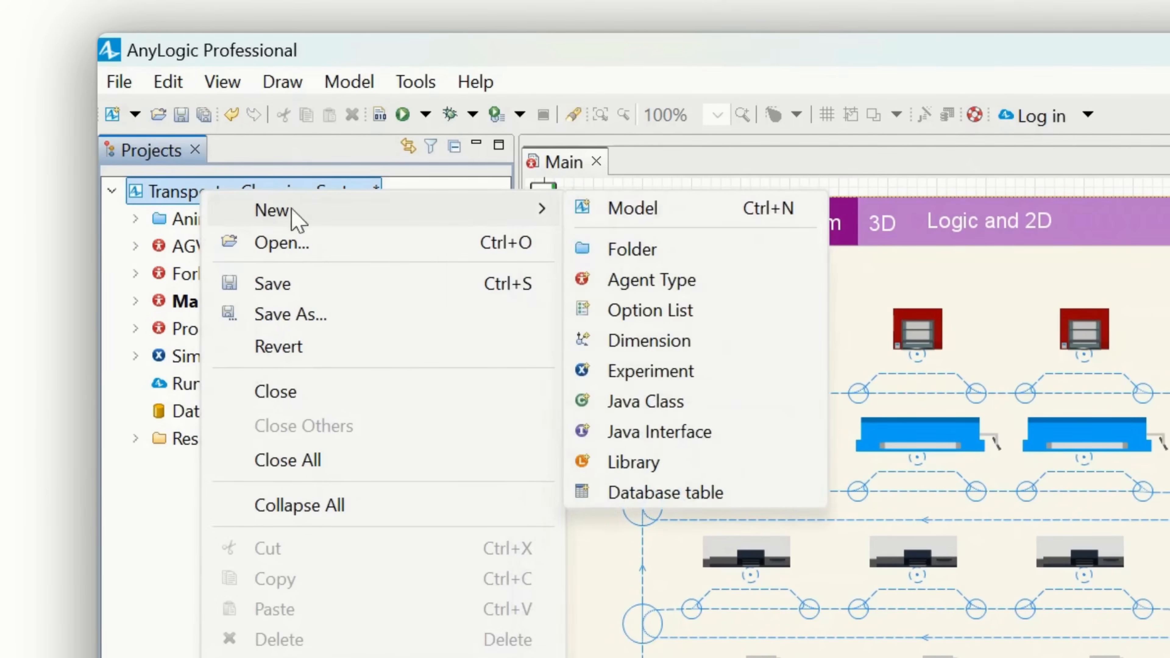
Create a project folder named Agents and move the AGV agent type into it.
click(631, 249)
text(A)
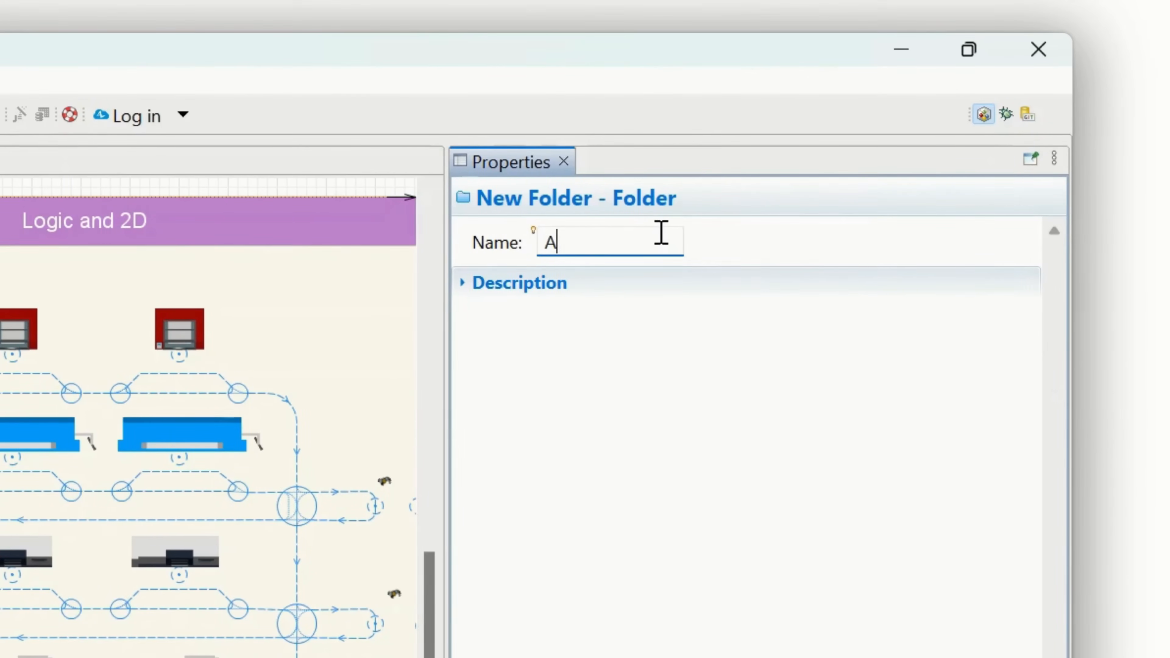
text(gents)
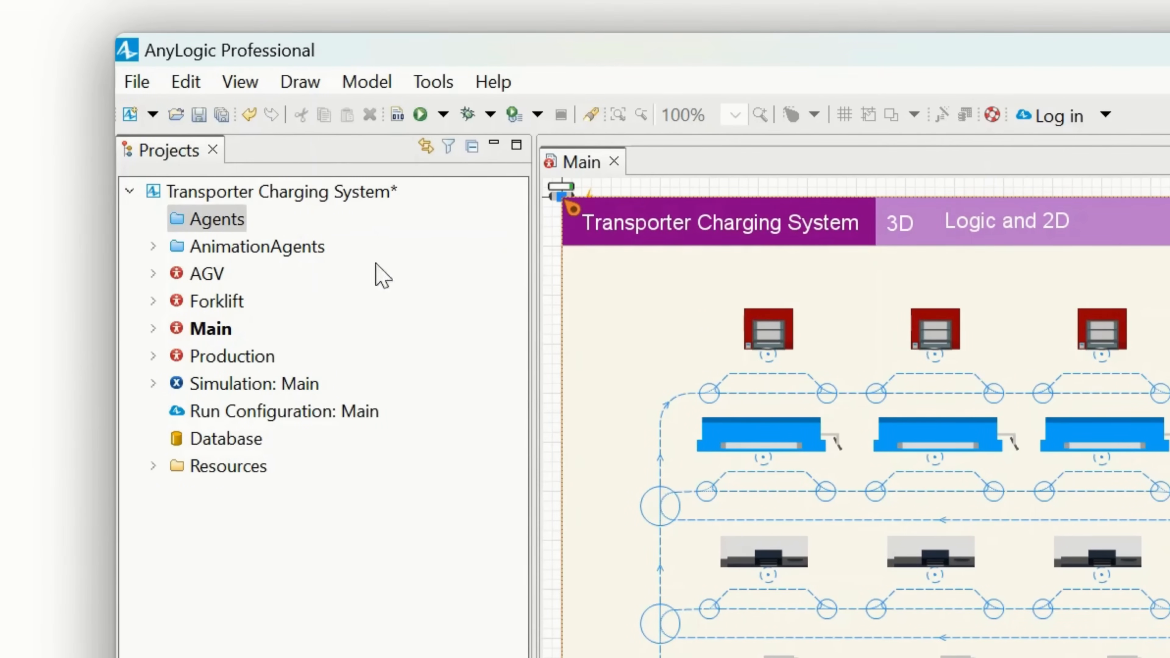
click(153, 219)
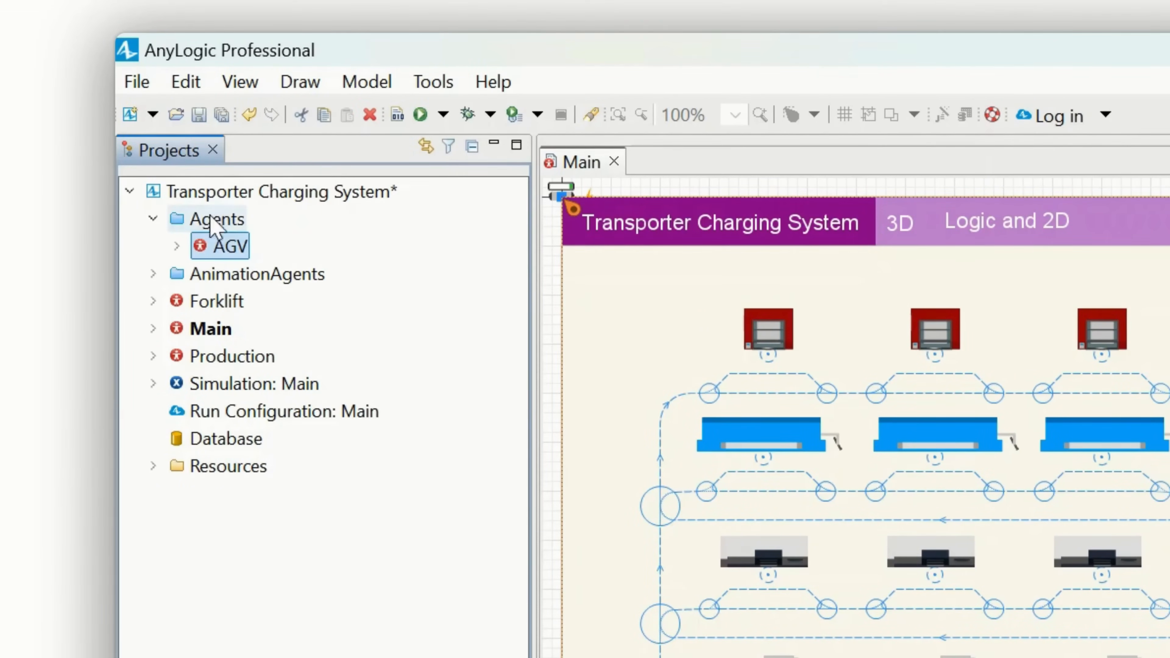
click(218, 301)
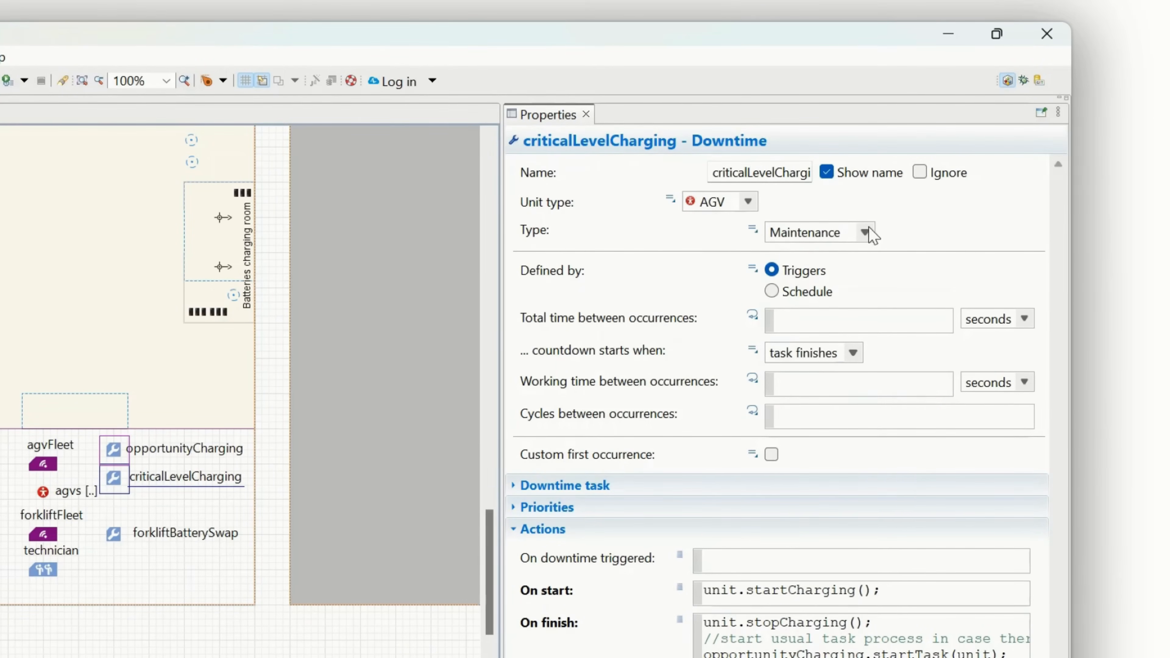
List the criticalLevelCharging downtime types: Maintenance, Failure / repair, Custom.
click(864, 233)
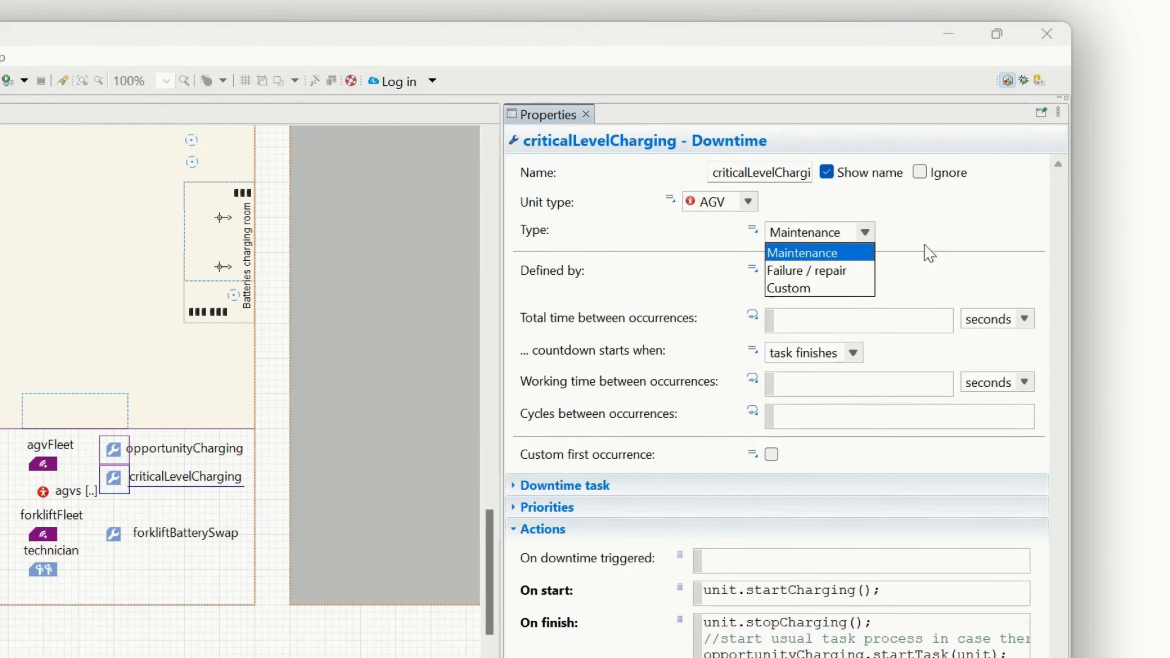